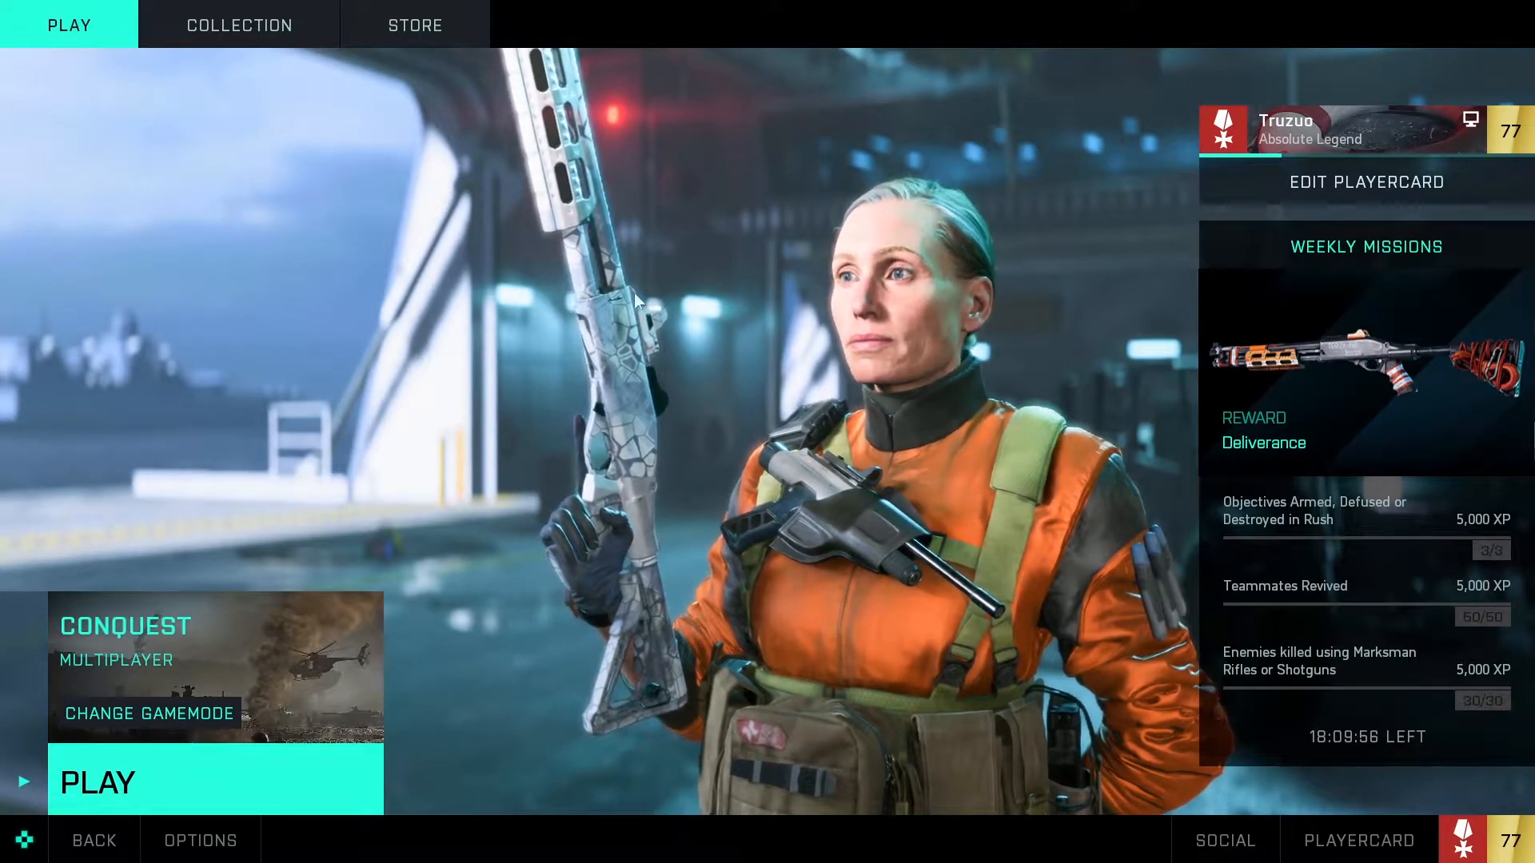
mouse_move(961, 261)
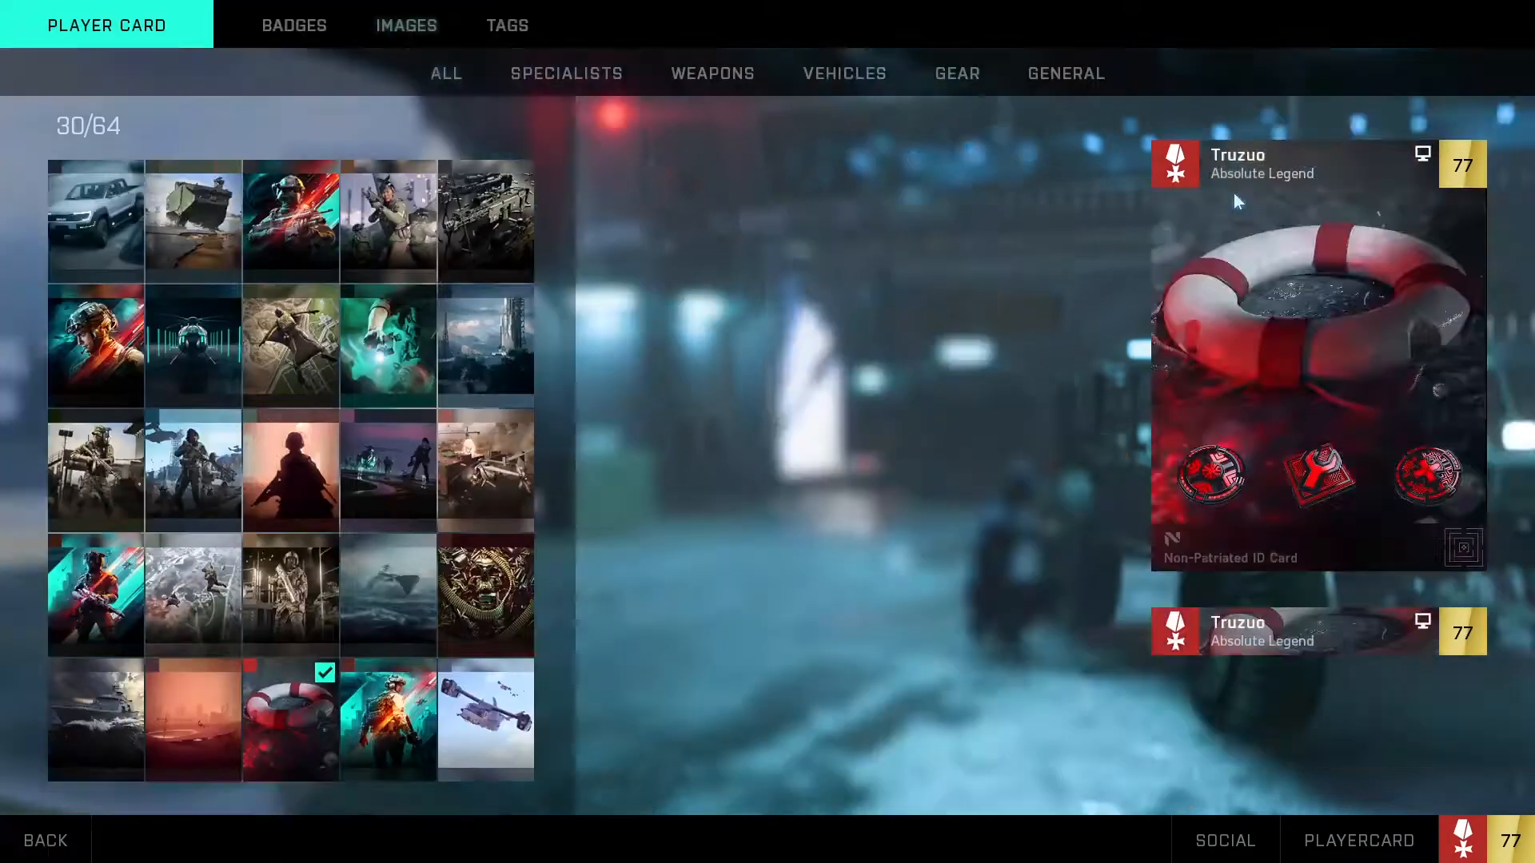
Step: Show the owned player card images with the red lifebuoy Non-Patriated ID Card applied
left_click(289, 719)
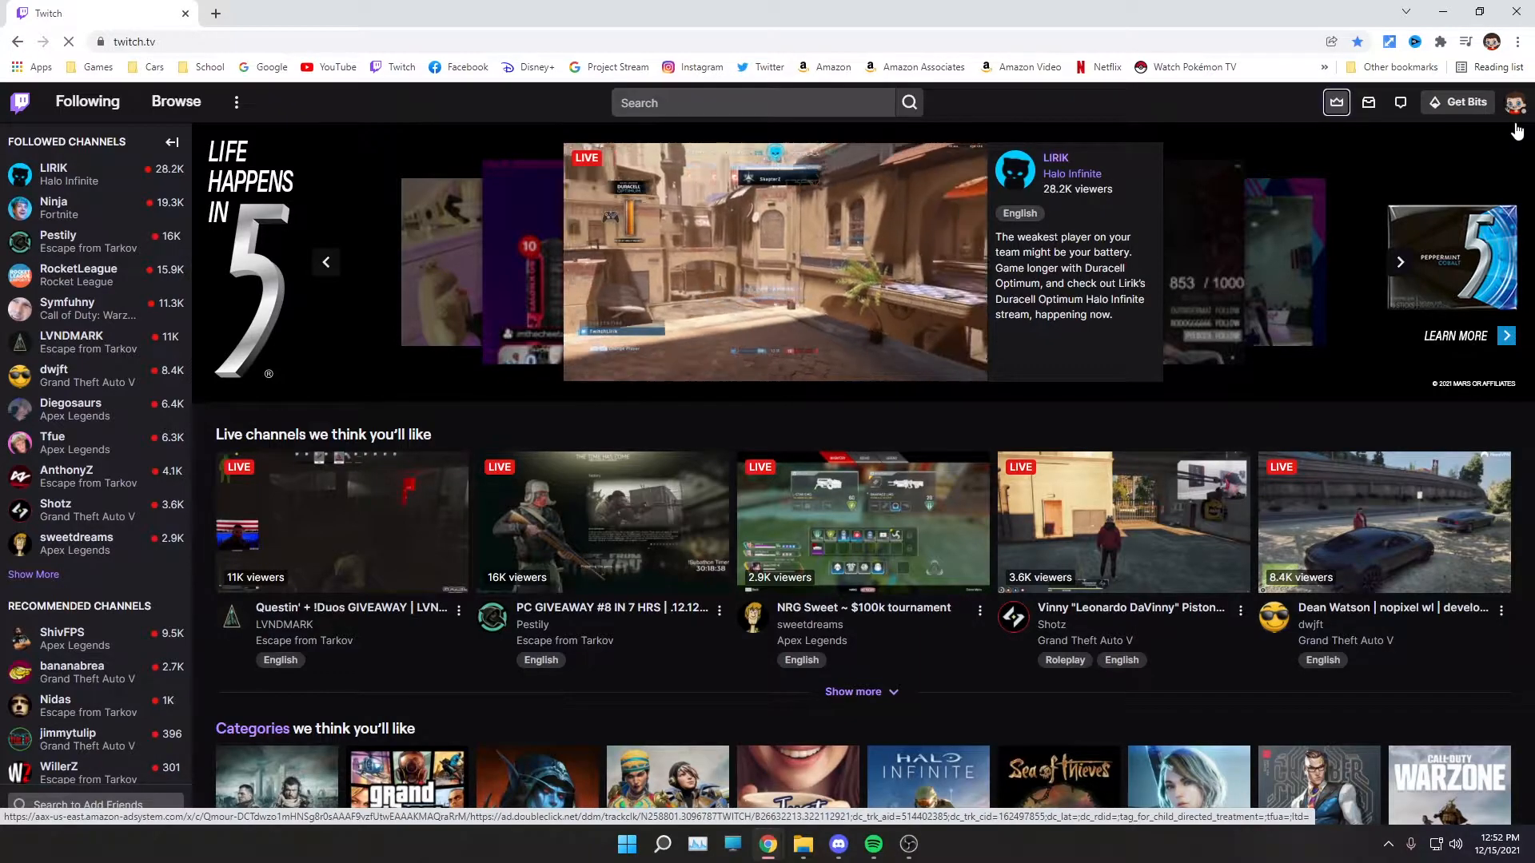
mouse_move(1335, 102)
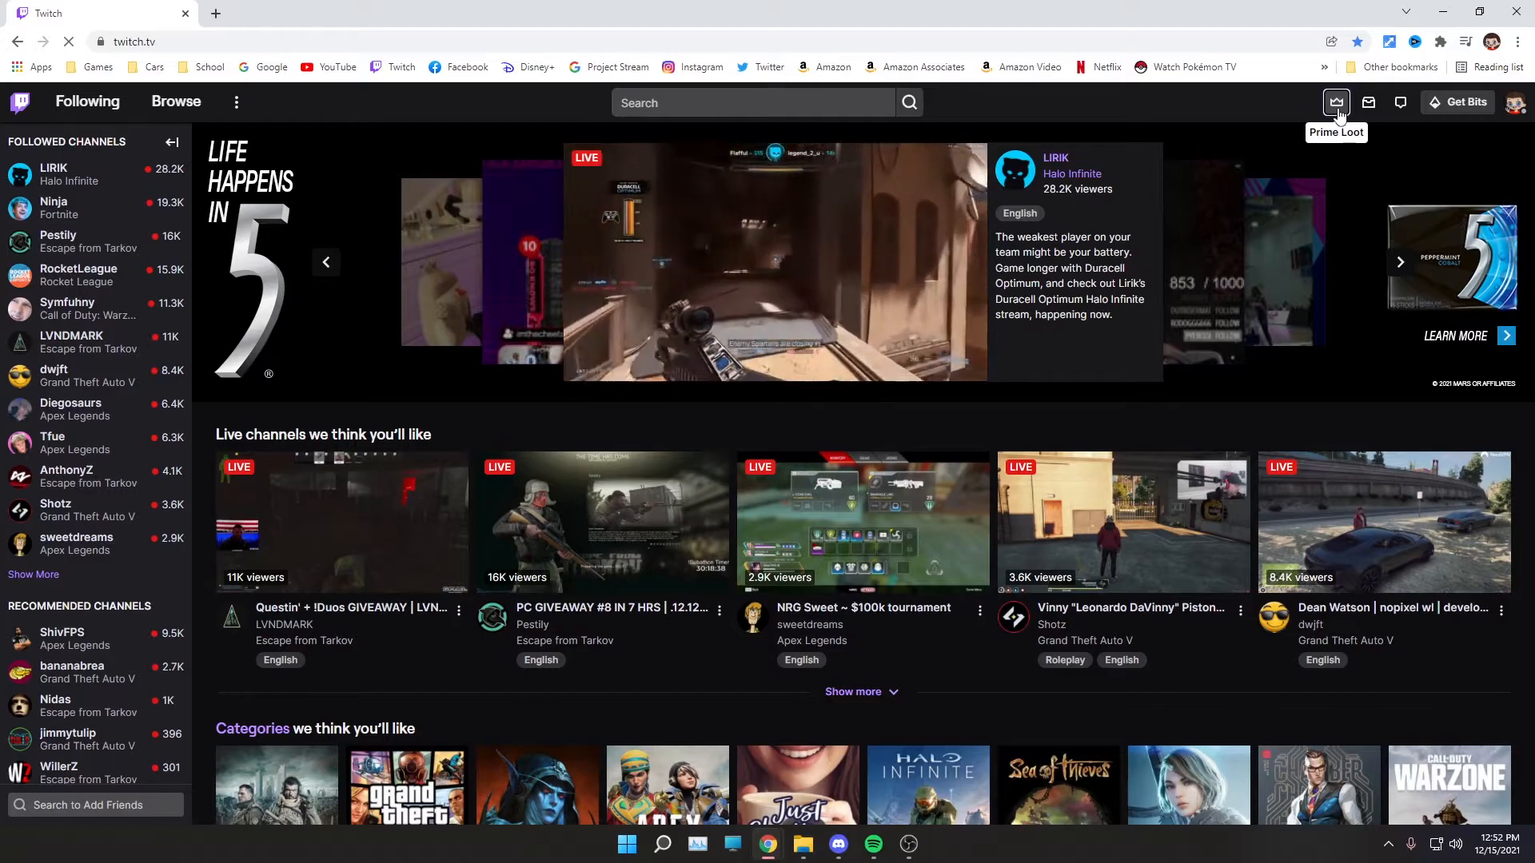
Step: Open the Prime Loot offers and launch the full Prime Gaming loot page
left_click(1335, 102)
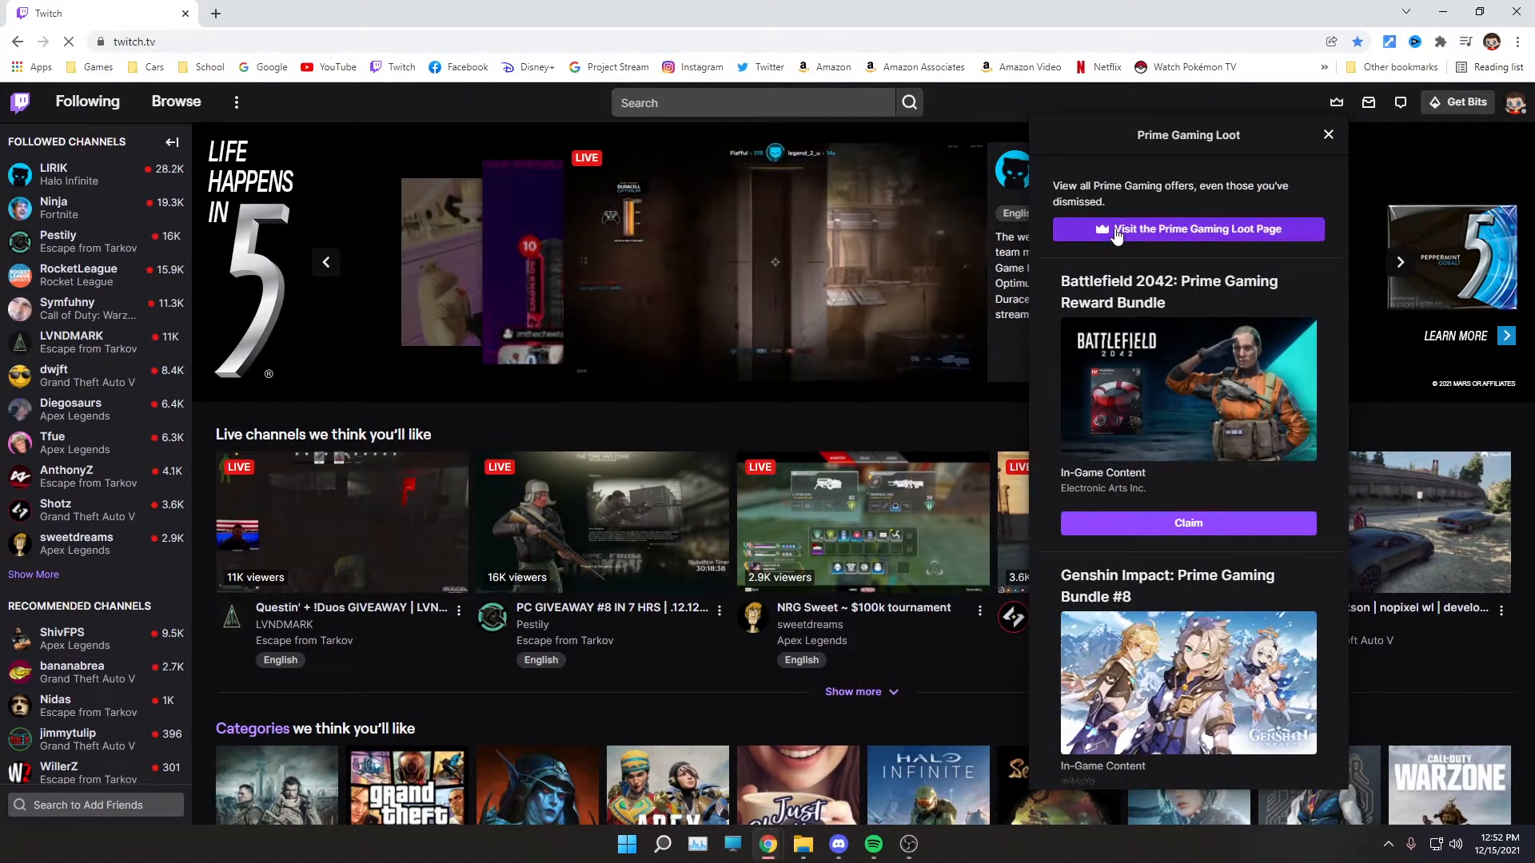
left_click(1188, 228)
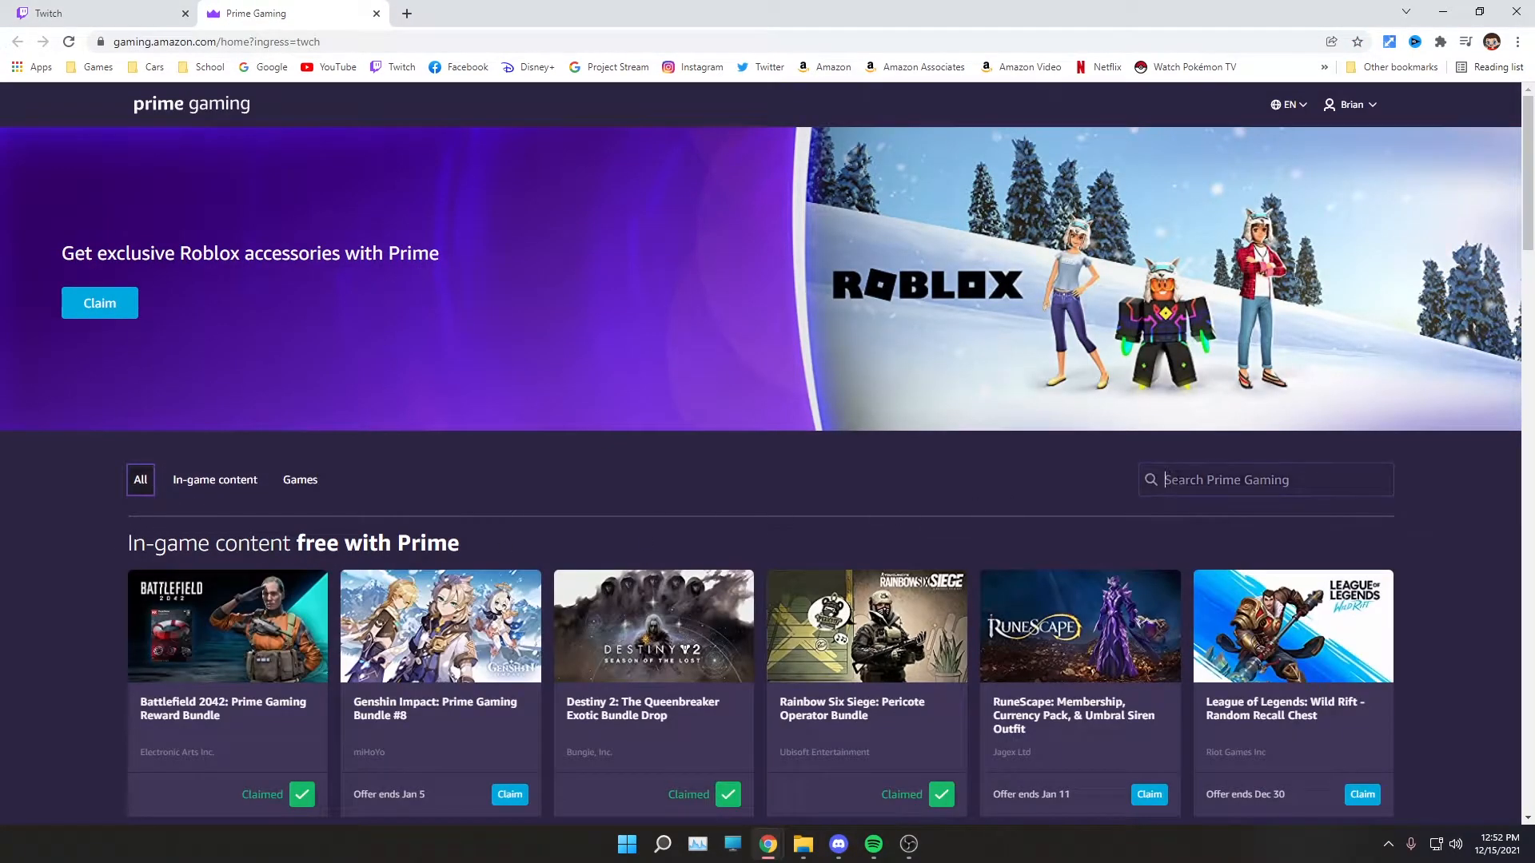
Step: Search 'batt' and open the Battlefield 2042: Prime Gaming Reward Bundle offer
type("baa")
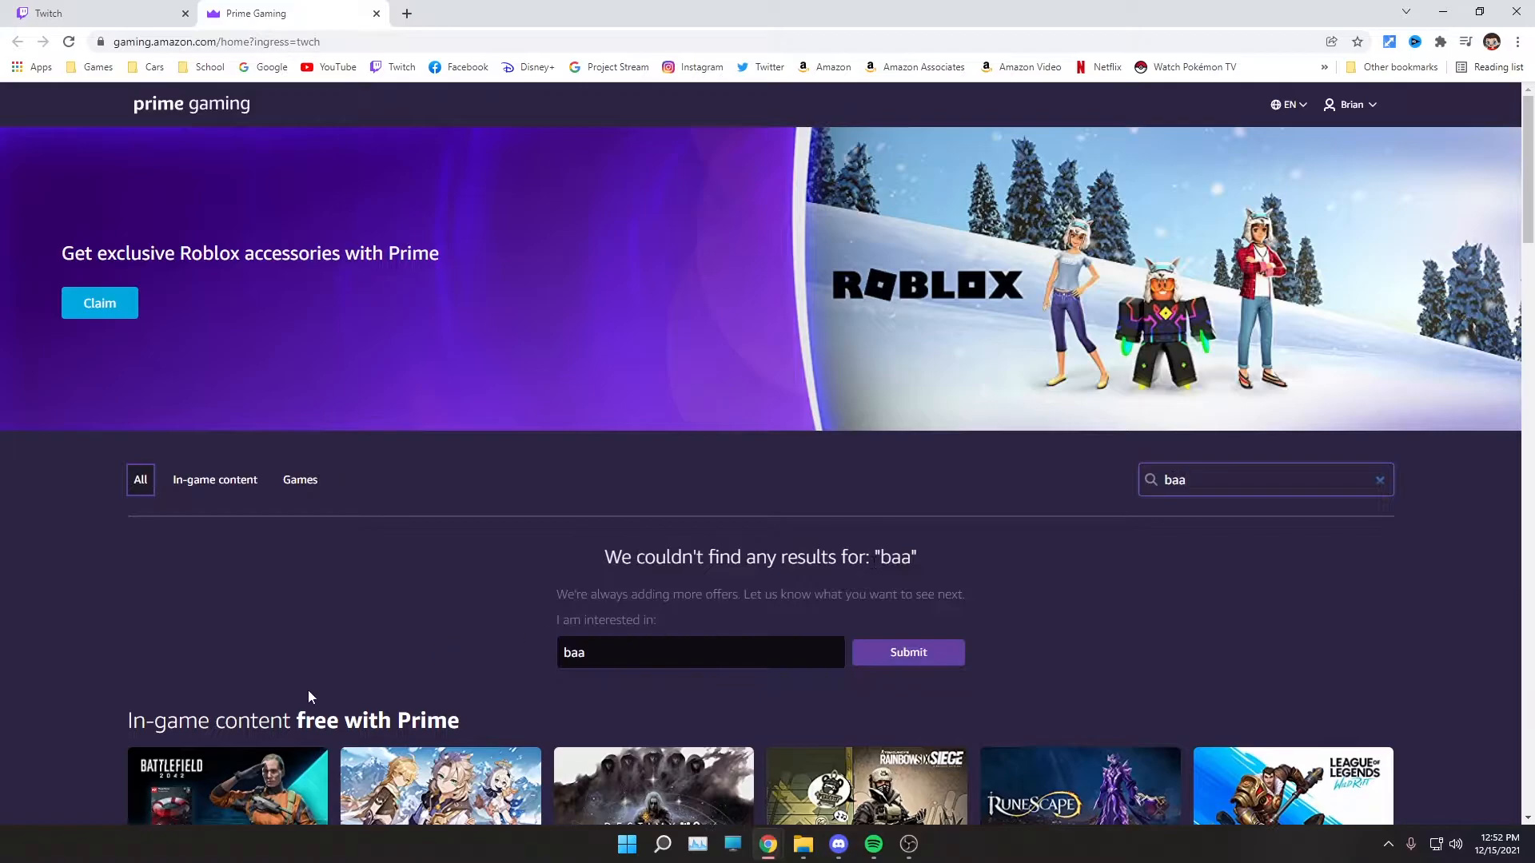
type("batt")
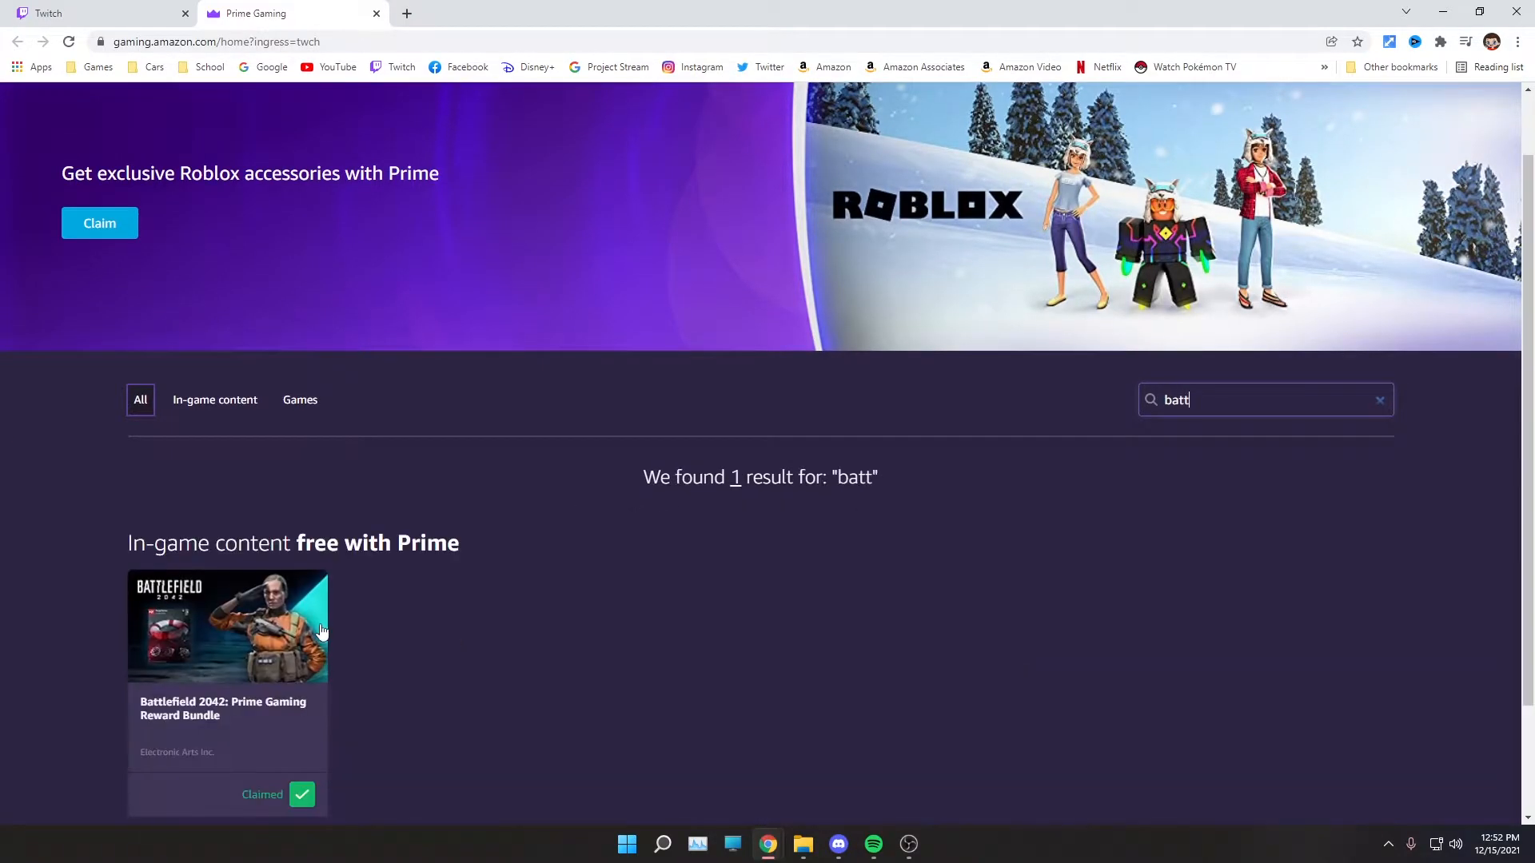
left_click(227, 627)
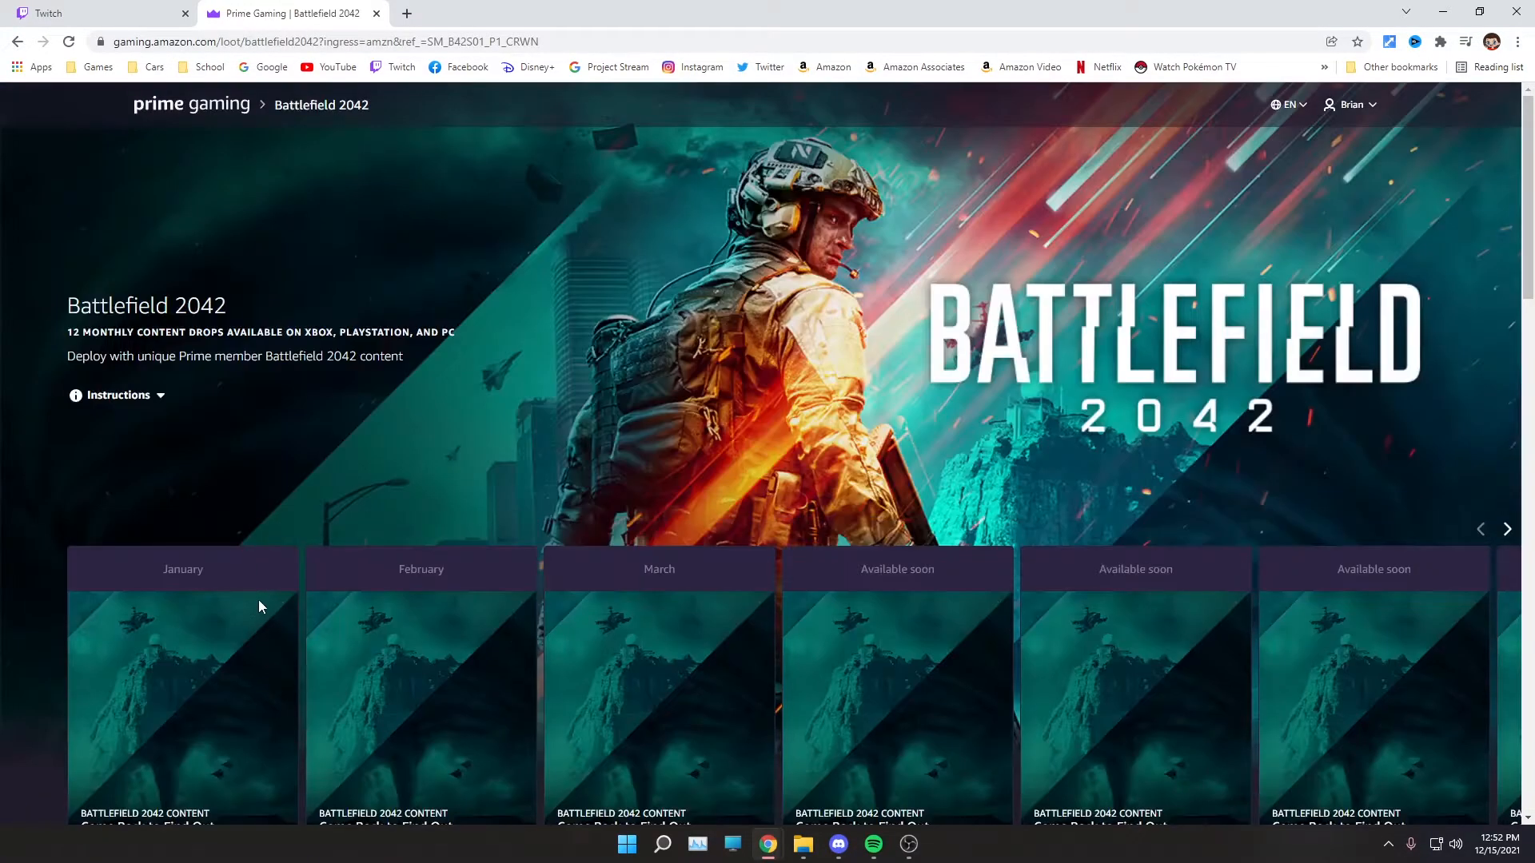
Step: Page through the Battlefield 2042 content drops to reveal the bundle marked Claimed
scroll("down", 3)
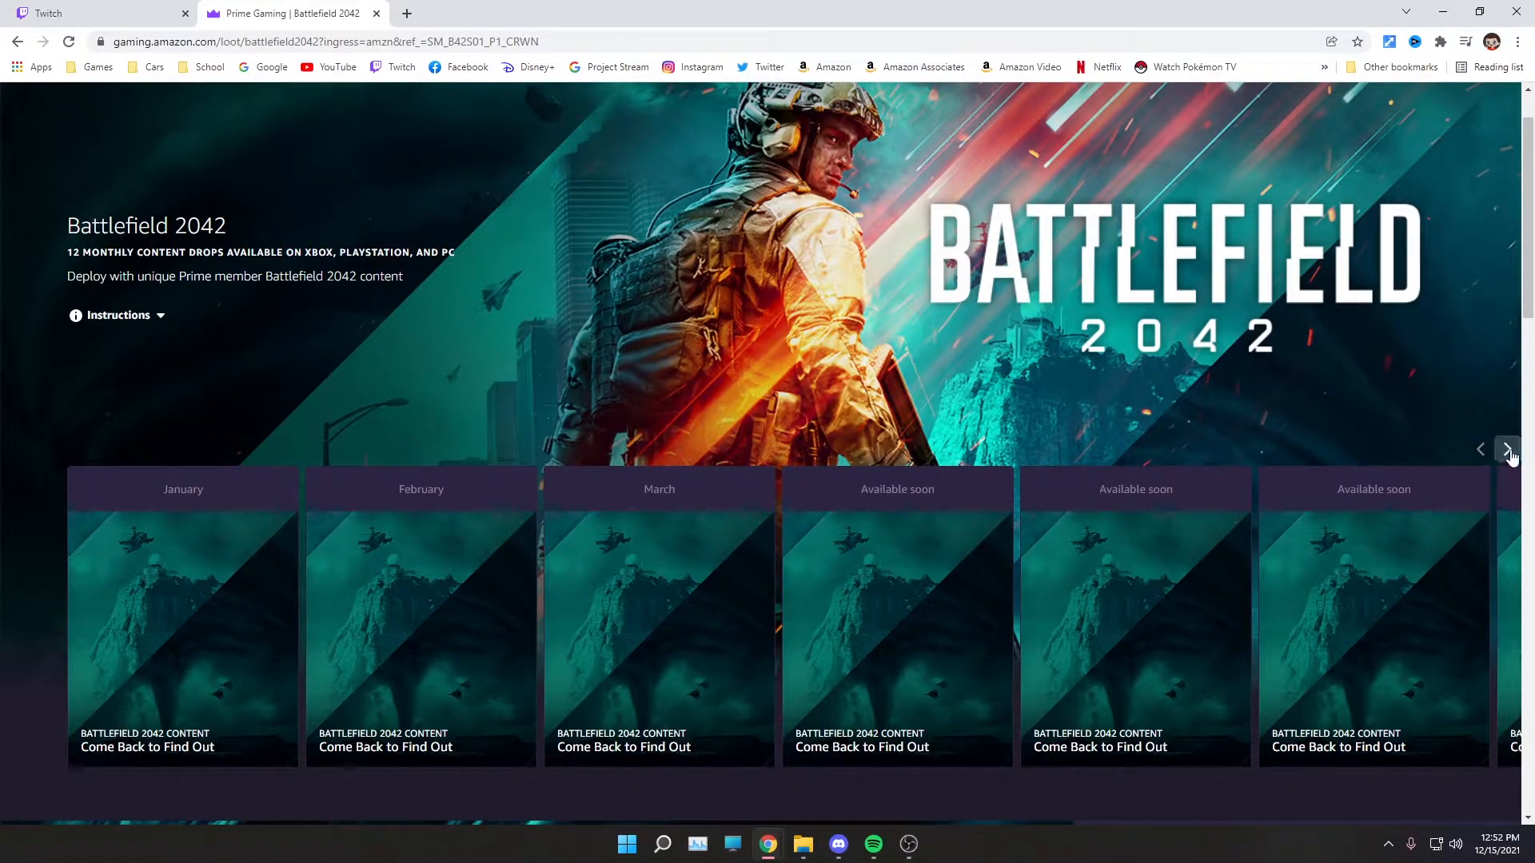
left_click(1508, 450)
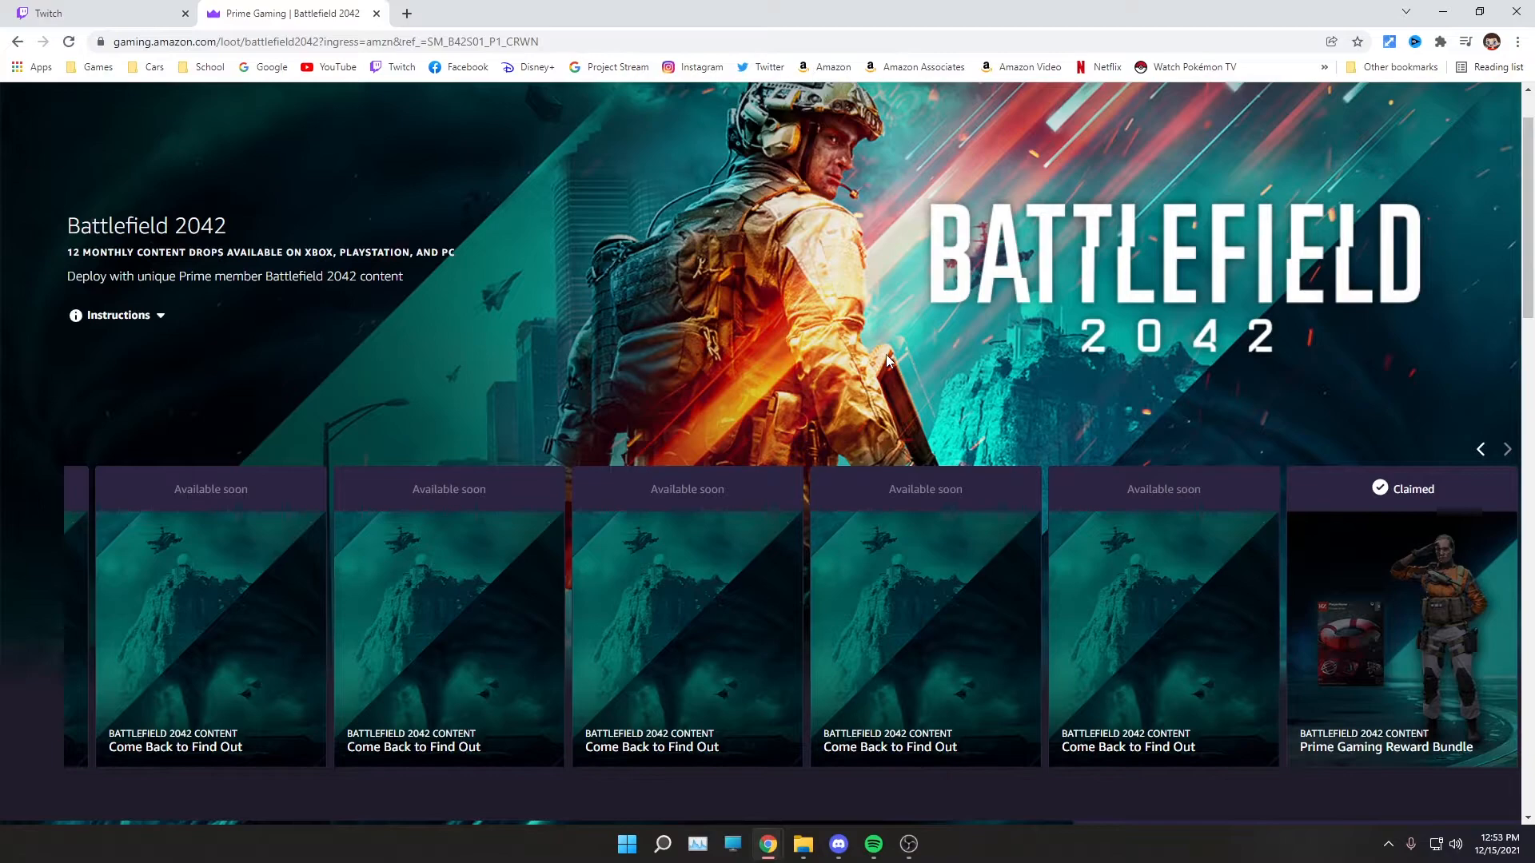
mouse_move(860, 321)
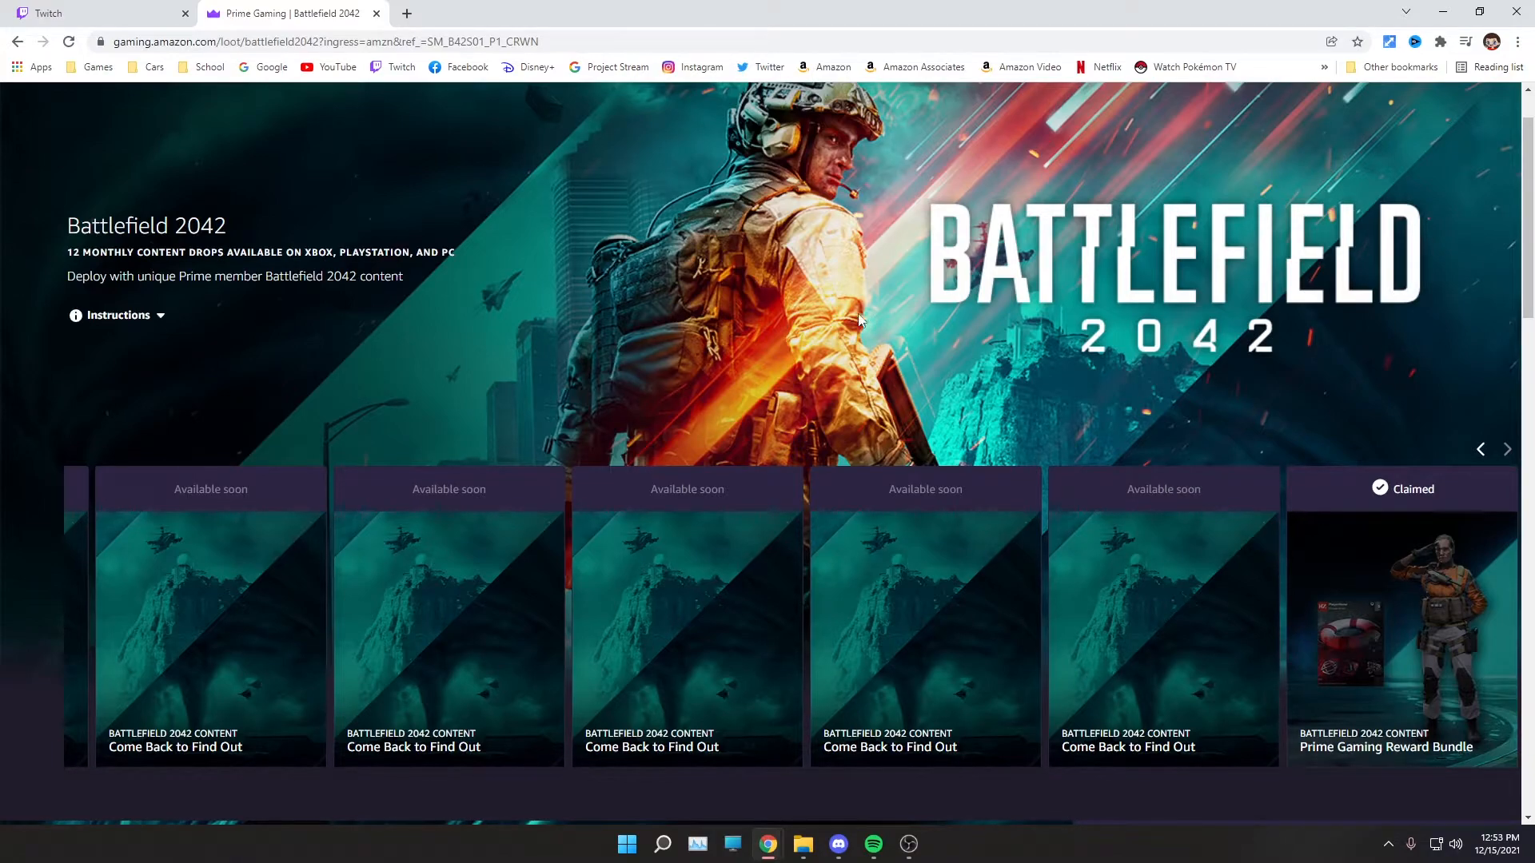
mouse_move(991, 355)
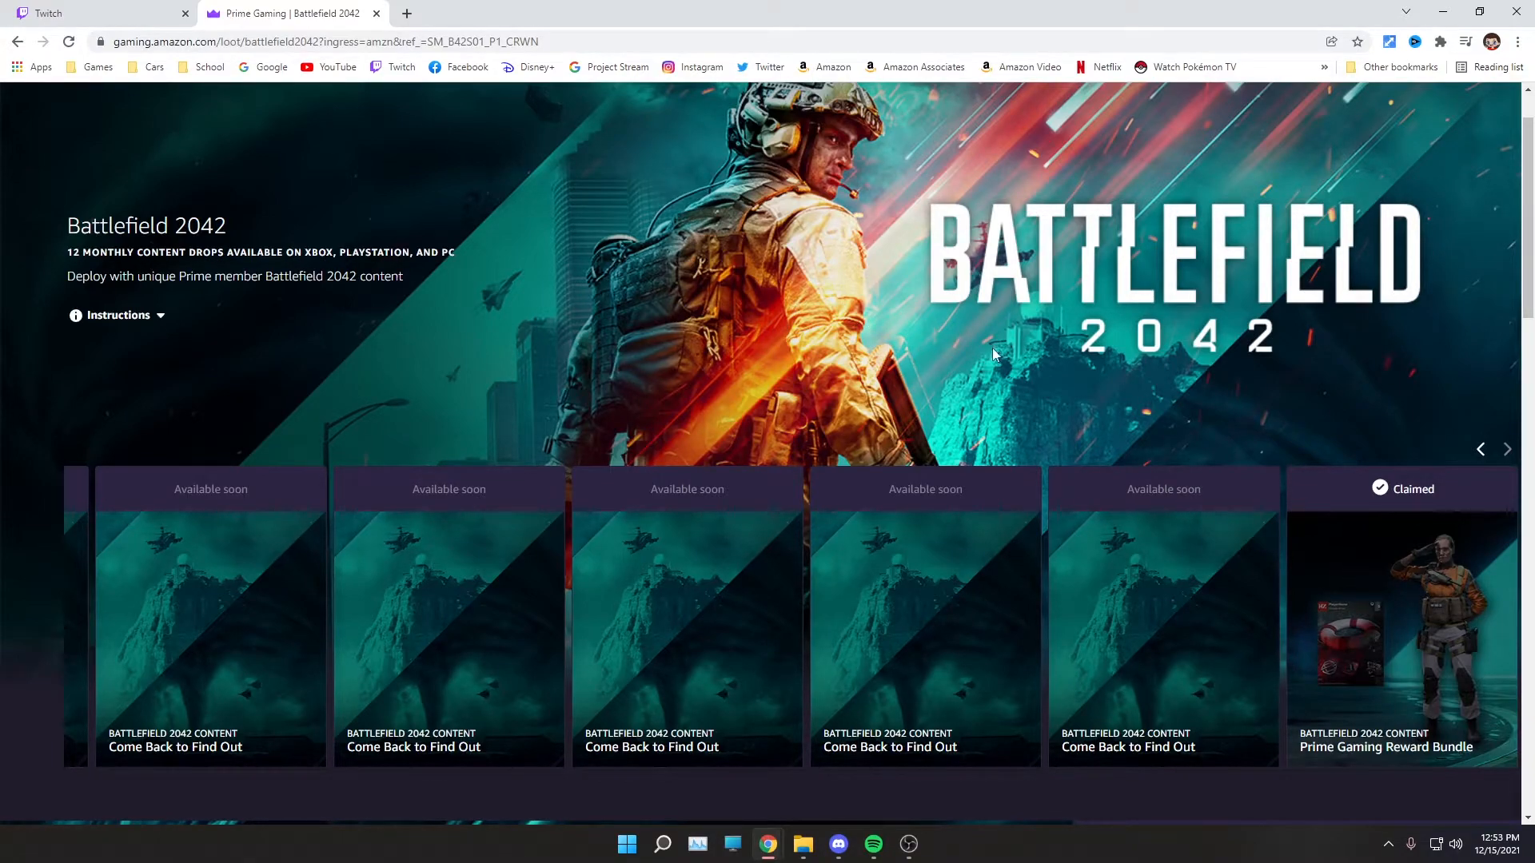
mouse_move(610, 208)
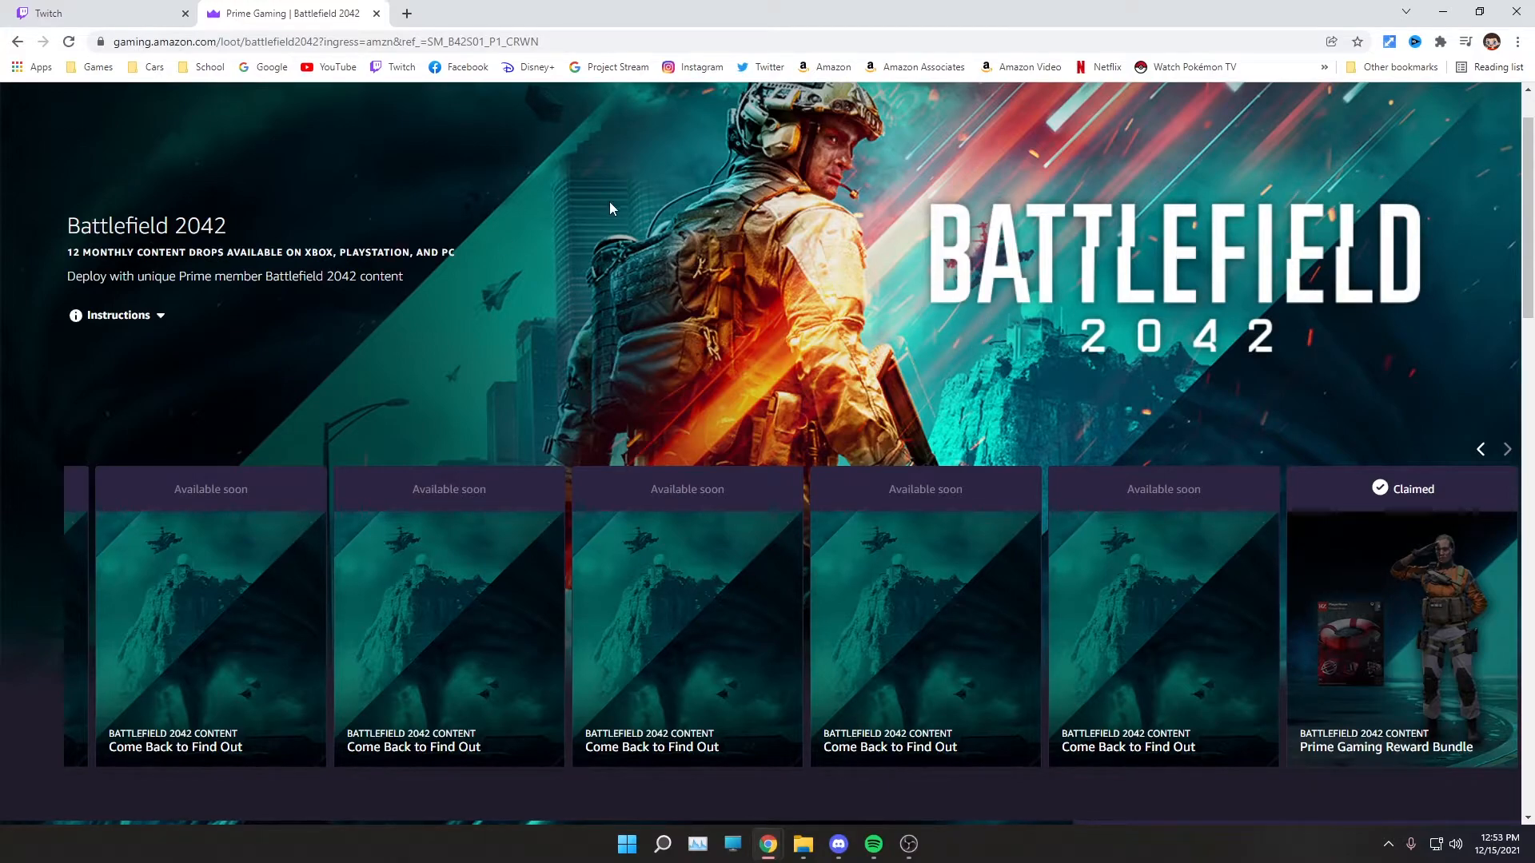
mouse_move(780, 400)
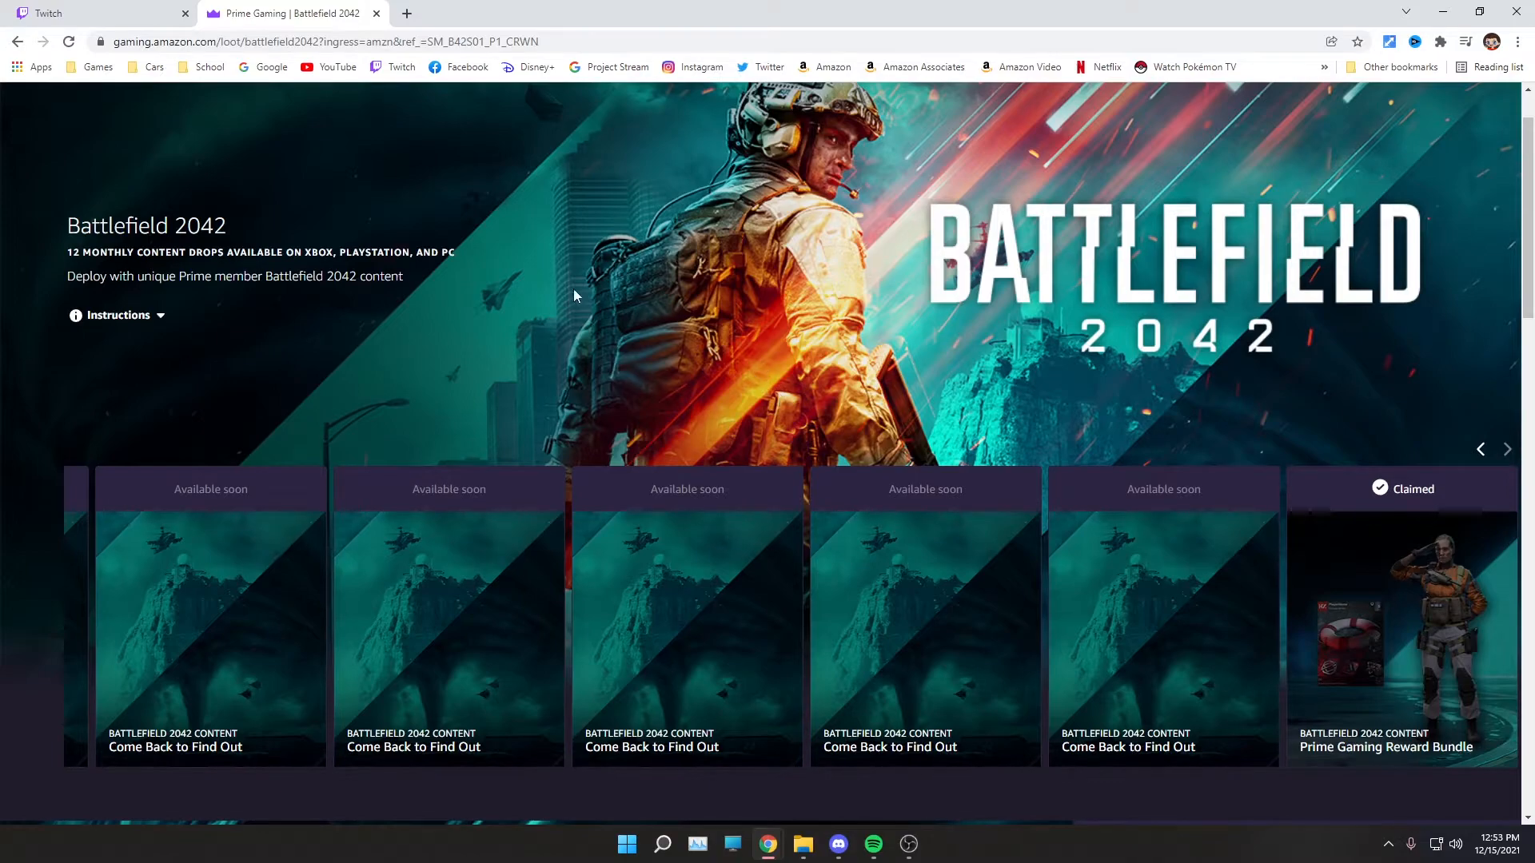
mouse_move(556, 291)
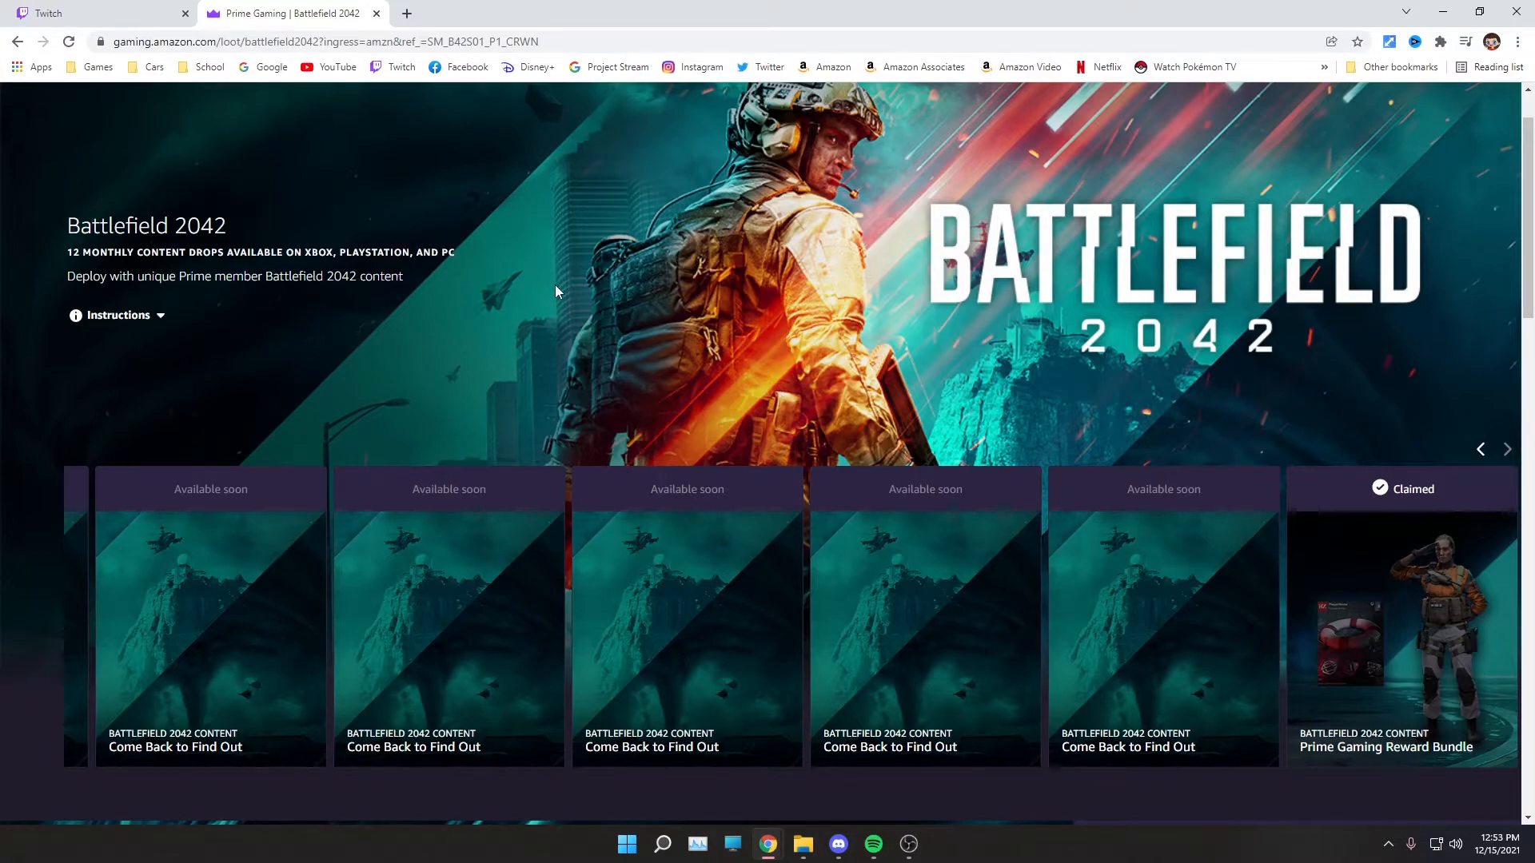
mouse_move(570, 299)
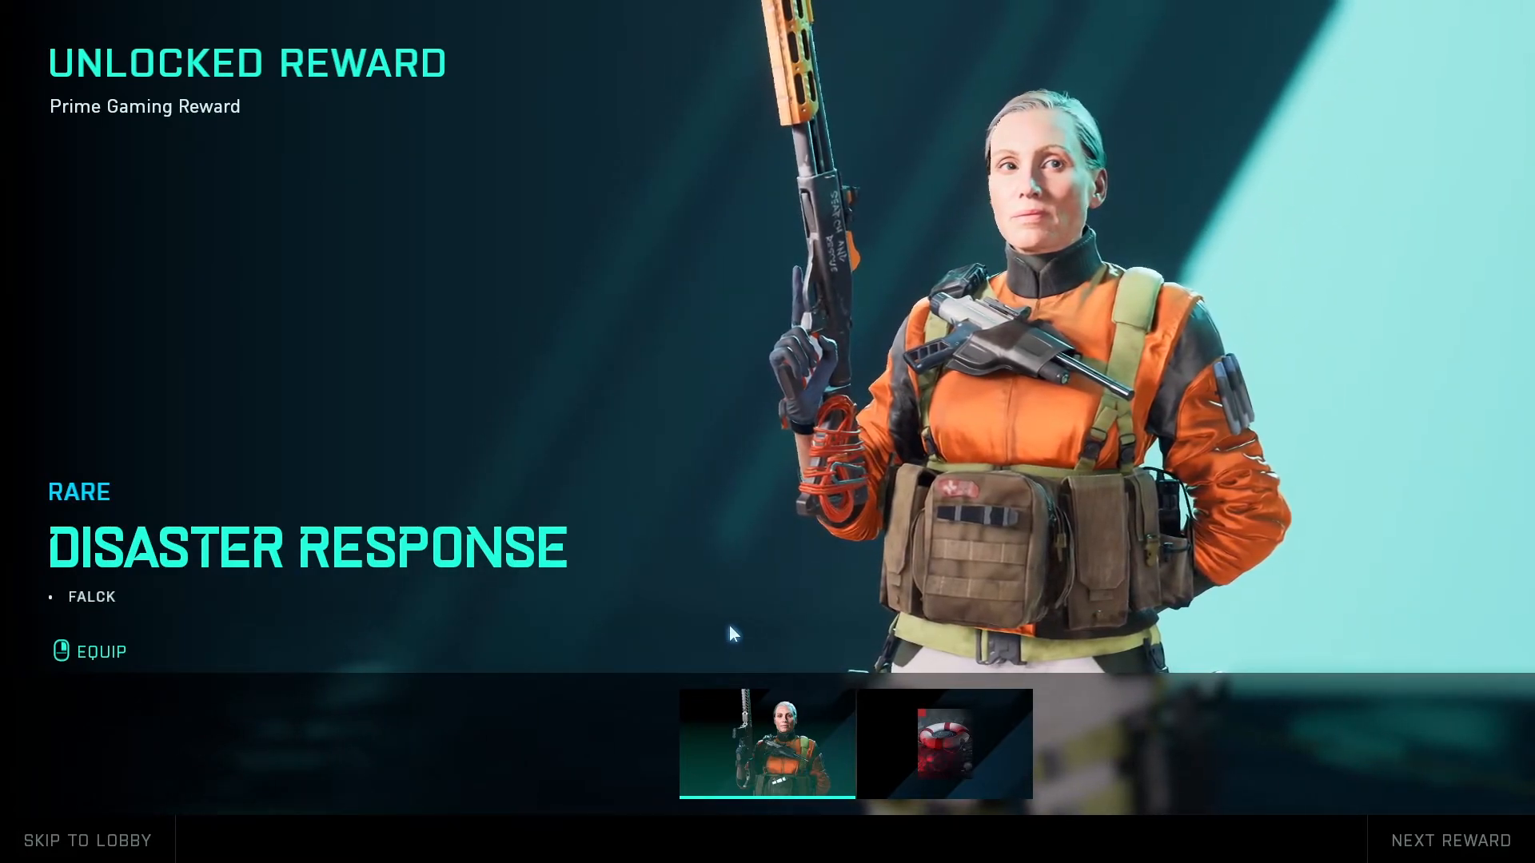
Step: View the unlocked rare Disaster Response outfit for Falck in Battlefield 2042
left_click(1459, 839)
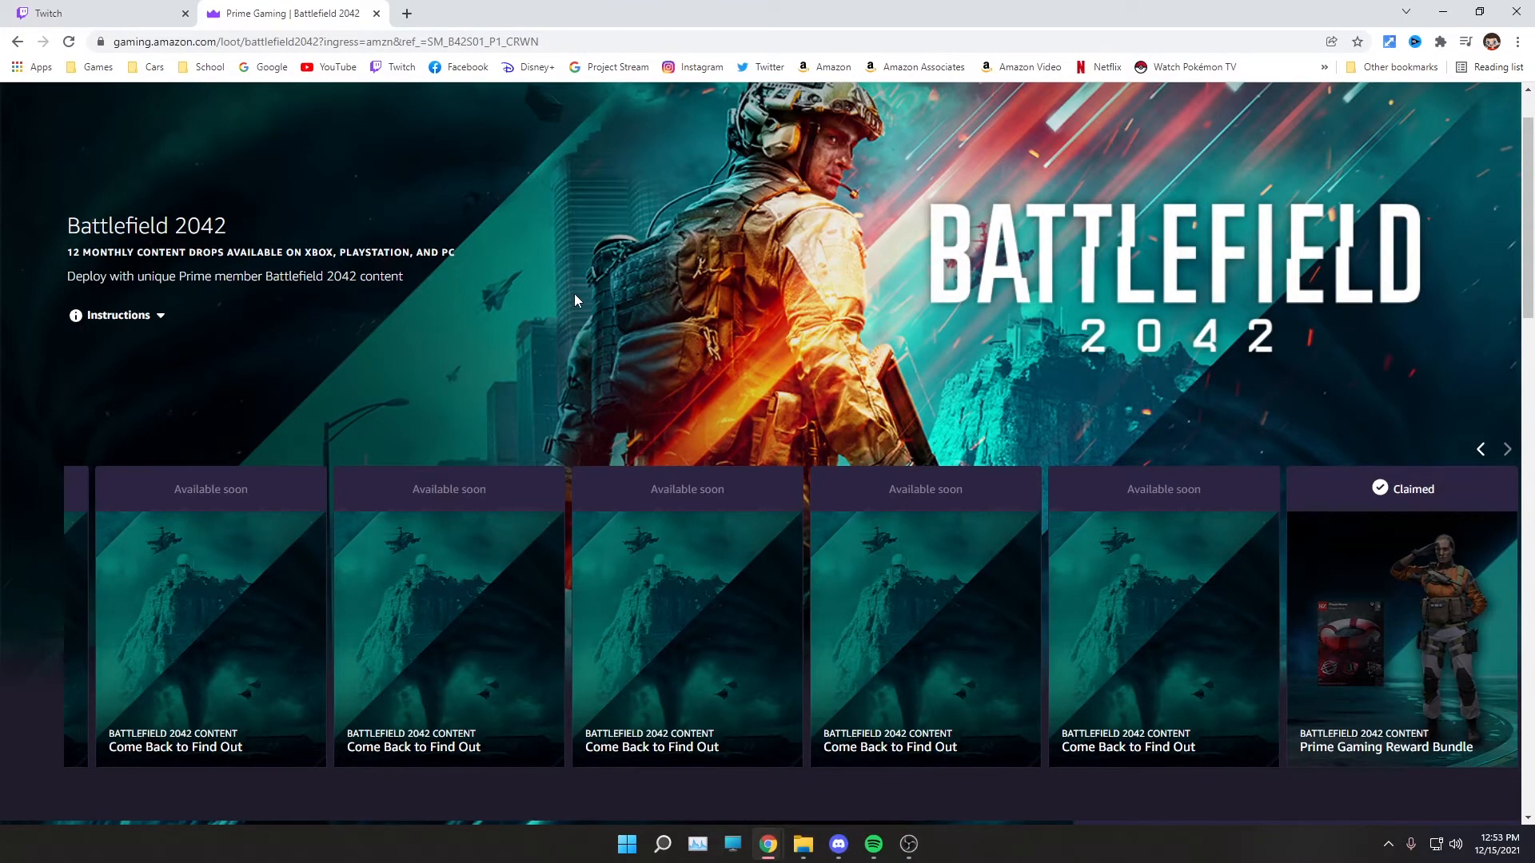
mouse_move(854, 370)
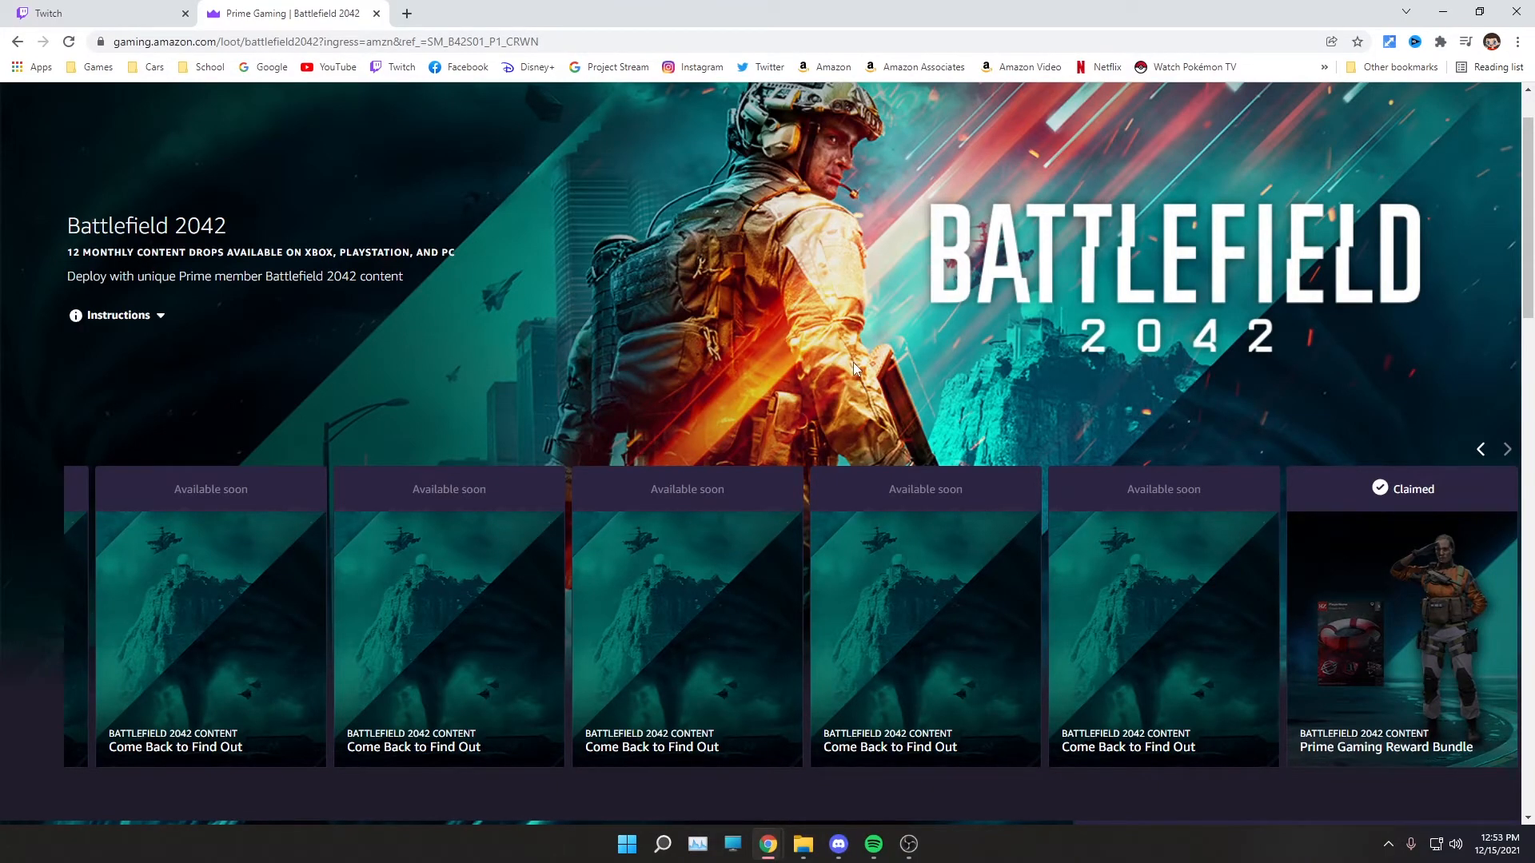